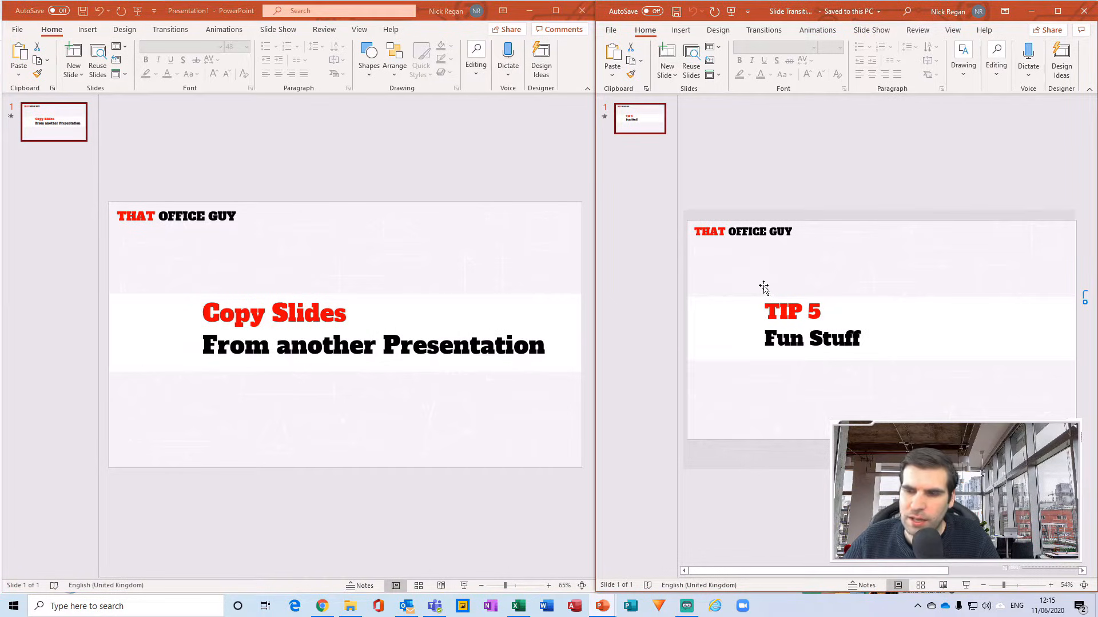
mouse_move(798, 168)
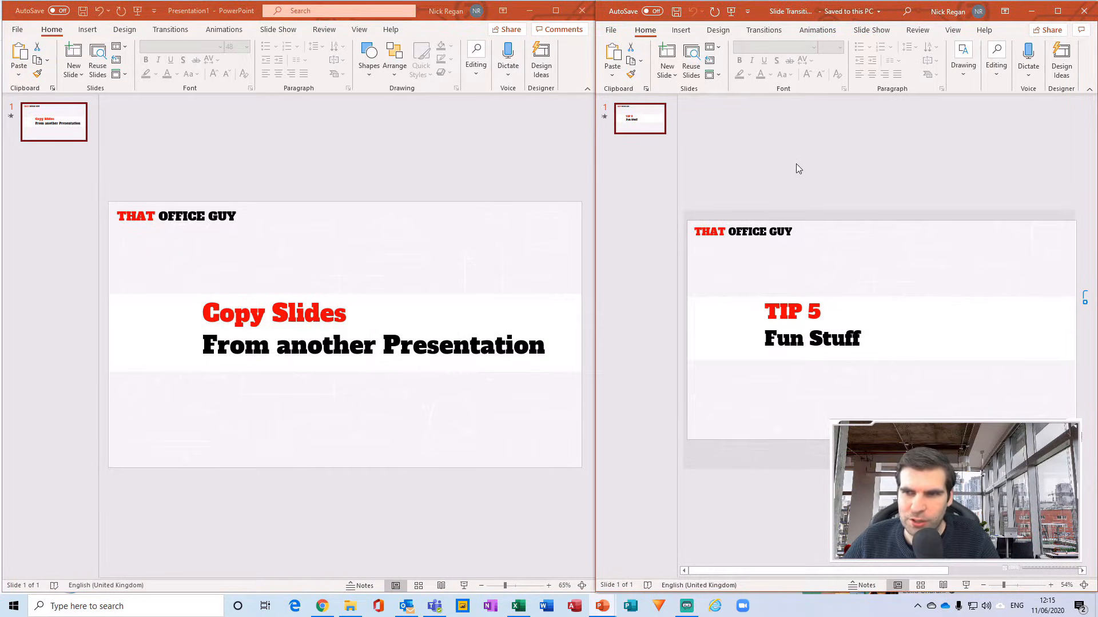
mouse_move(283, 416)
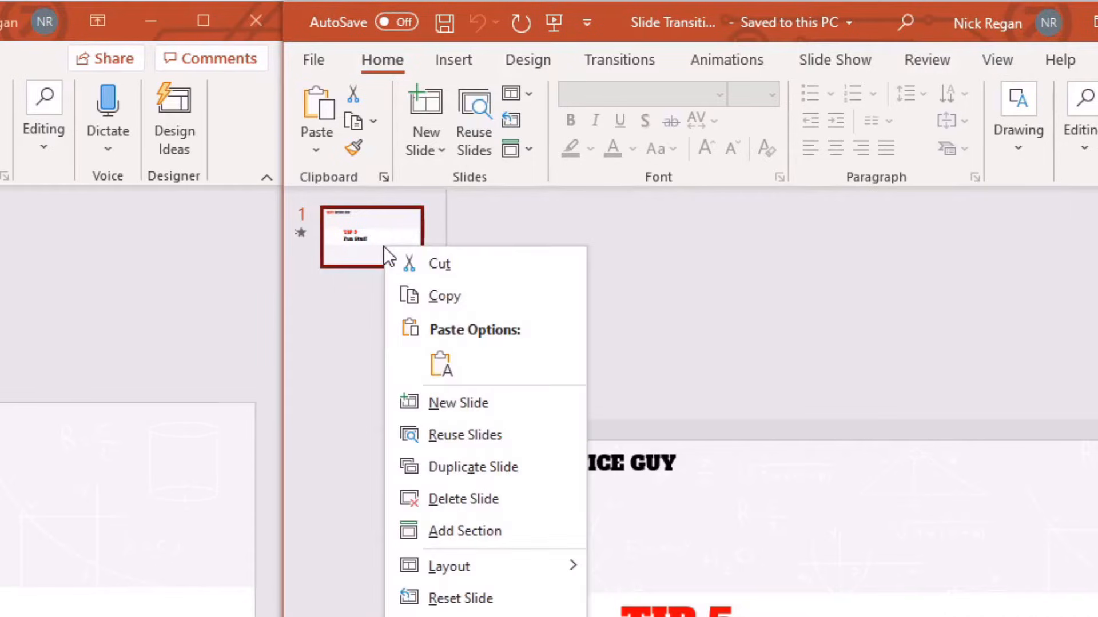
- Copy the TIP 5 Fun Stuff slide from the old deck into Presentation1 as slide 2
click(441, 304)
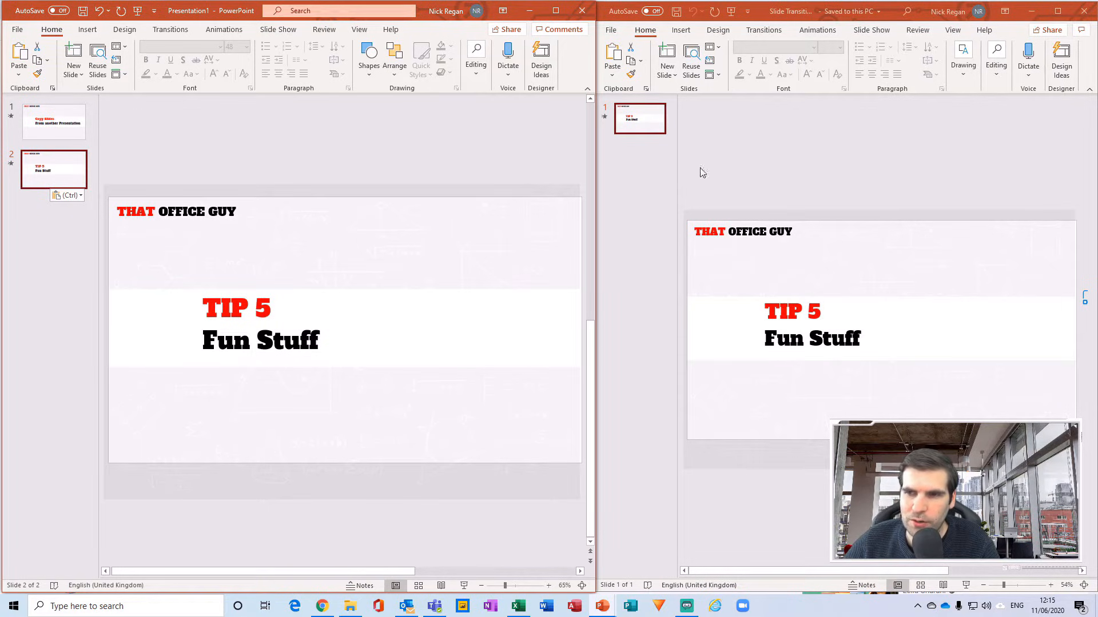
mouse_move(51, 174)
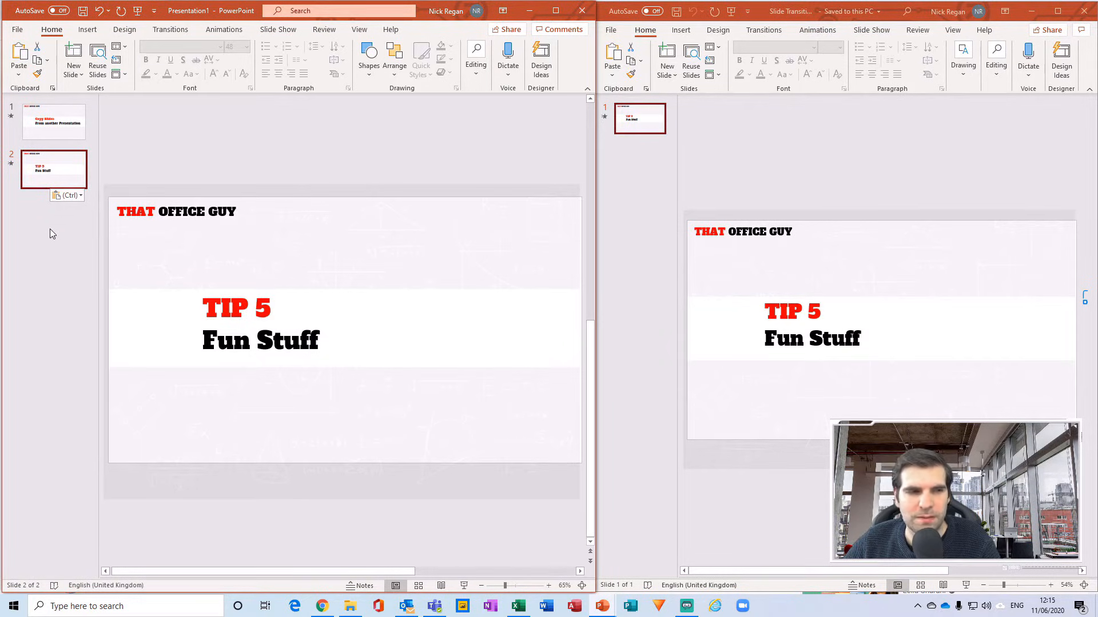
mouse_move(97, 309)
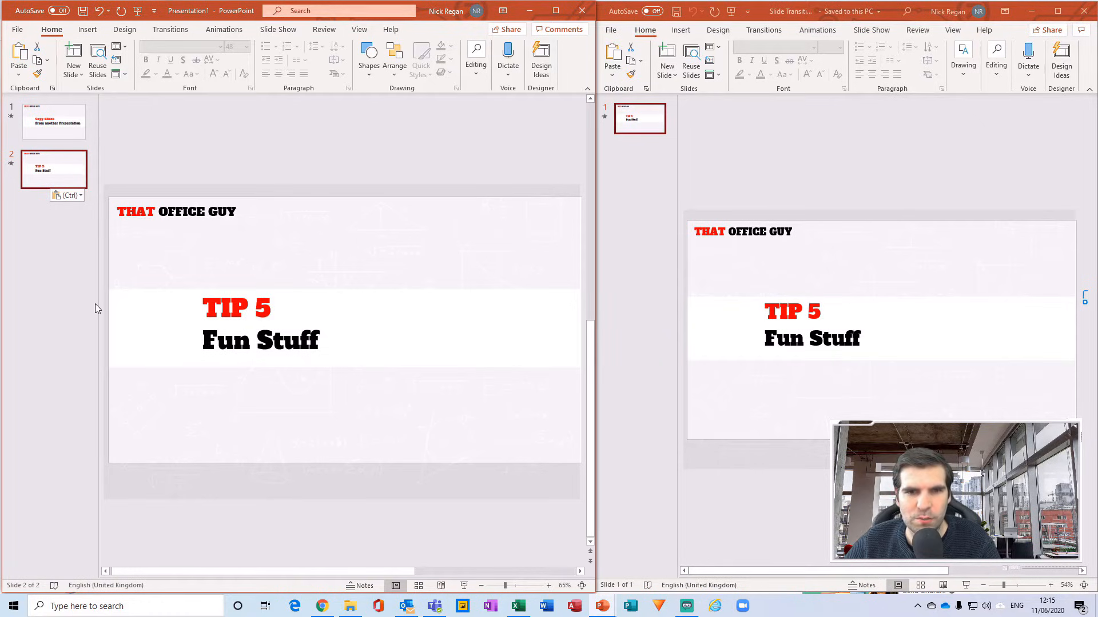
mouse_move(97, 292)
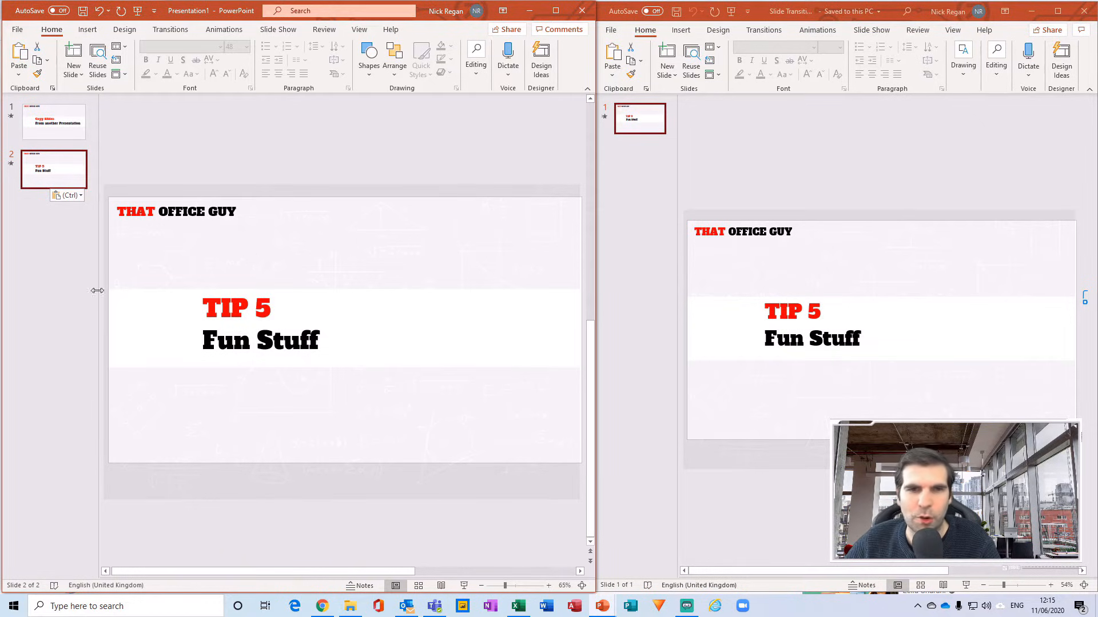
mouse_move(42, 275)
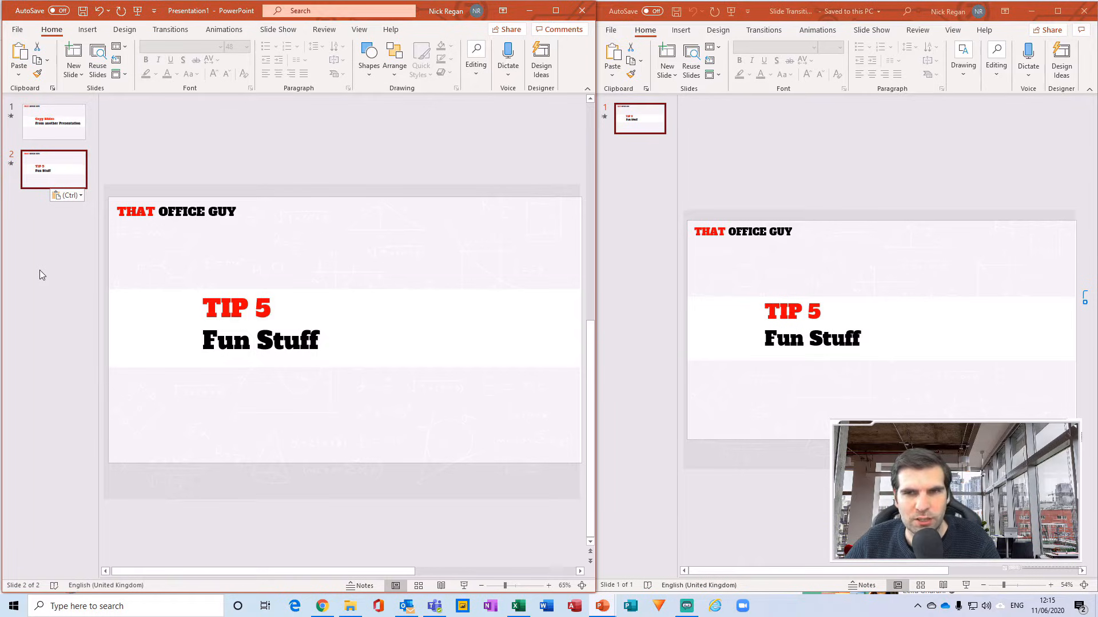
mouse_move(68, 250)
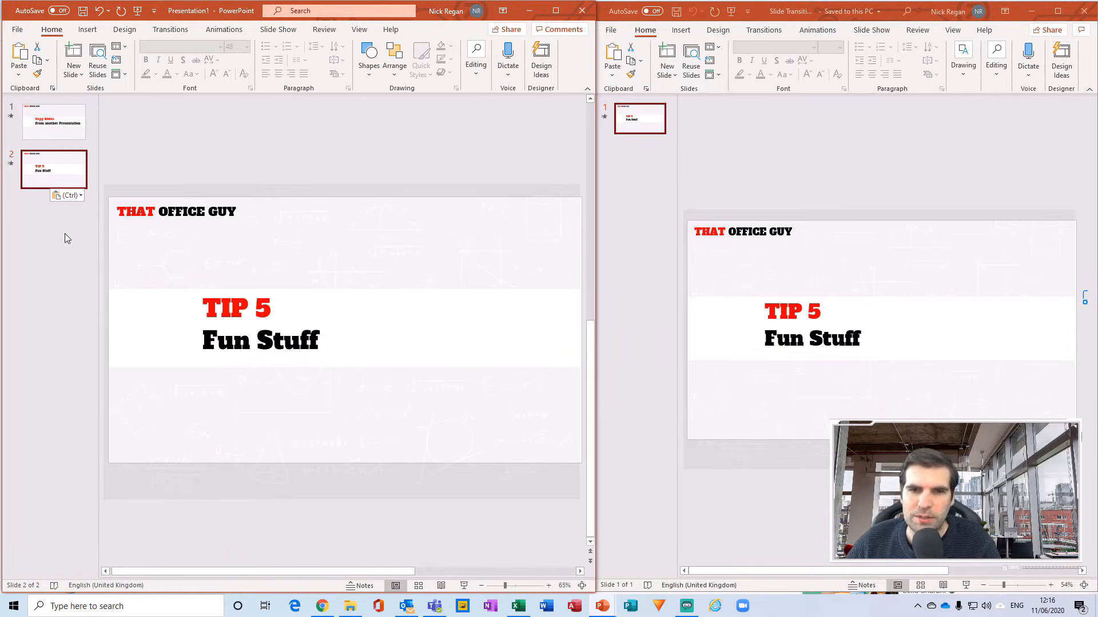
mouse_move(71, 217)
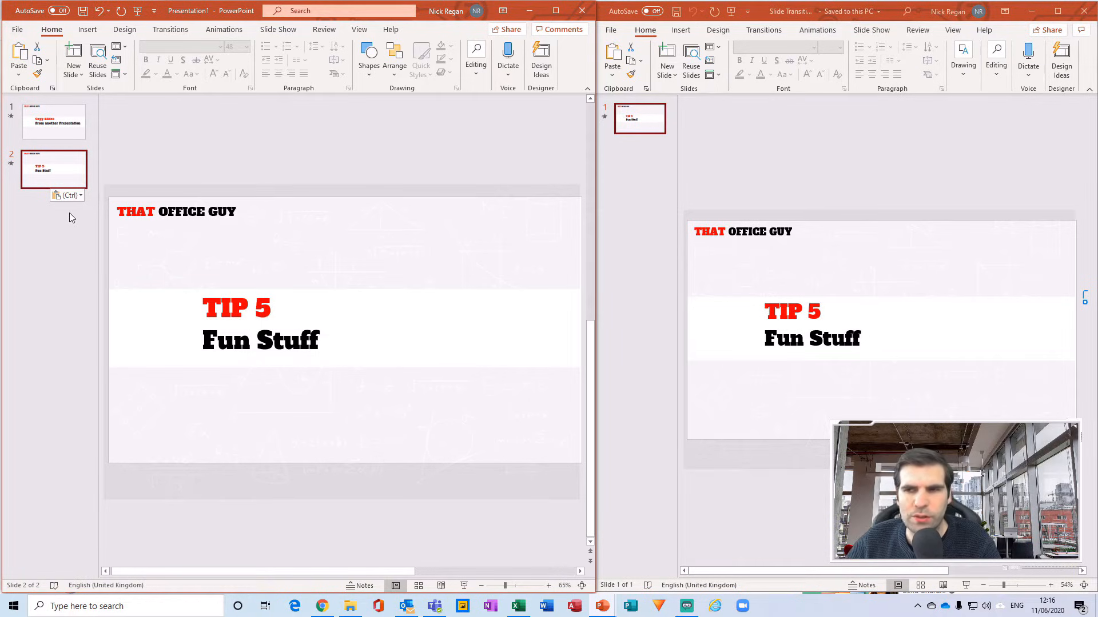
mouse_move(444, 167)
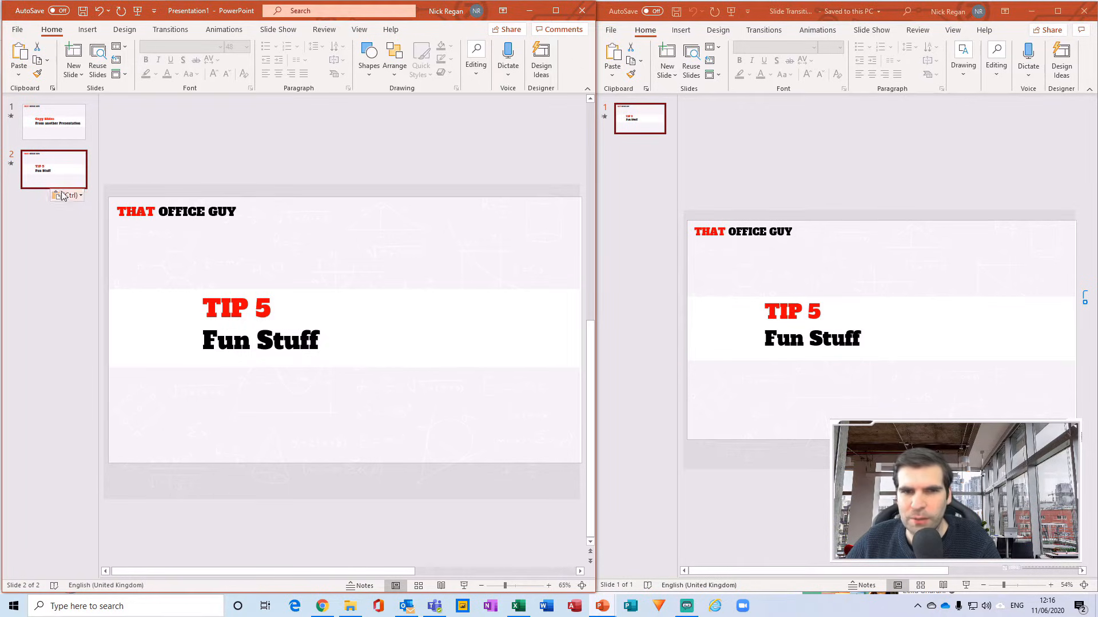
- Bring up the context menu for the pasted slide 2 thumbnail
right_click(54, 170)
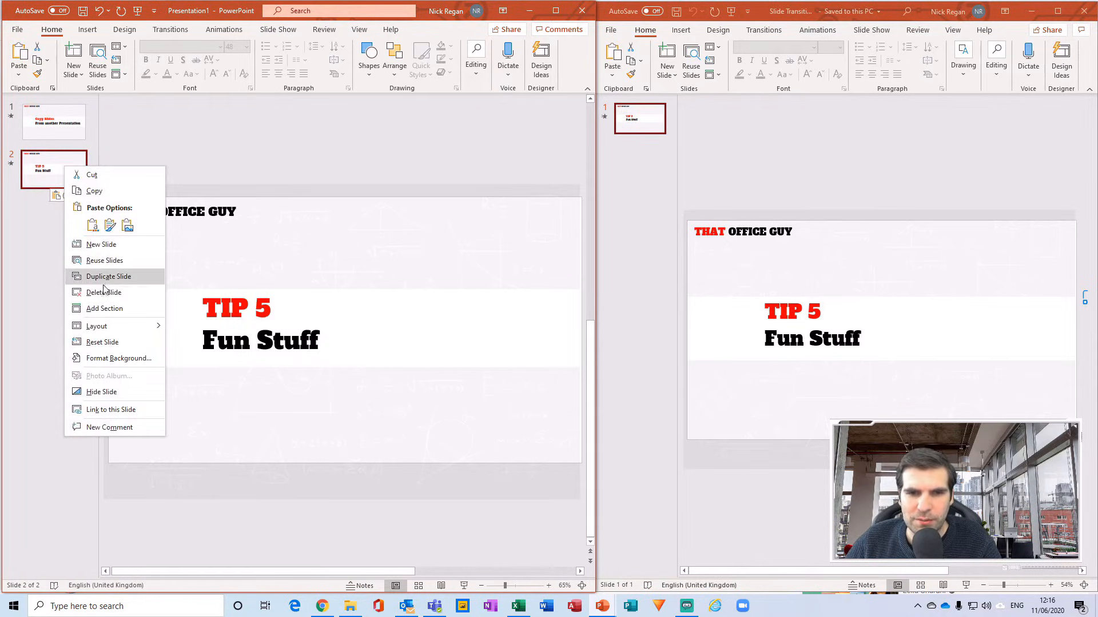
- Delete the pasted TIP 5 slide, leaving only the title slide, and bring up add-slide options
click(103, 292)
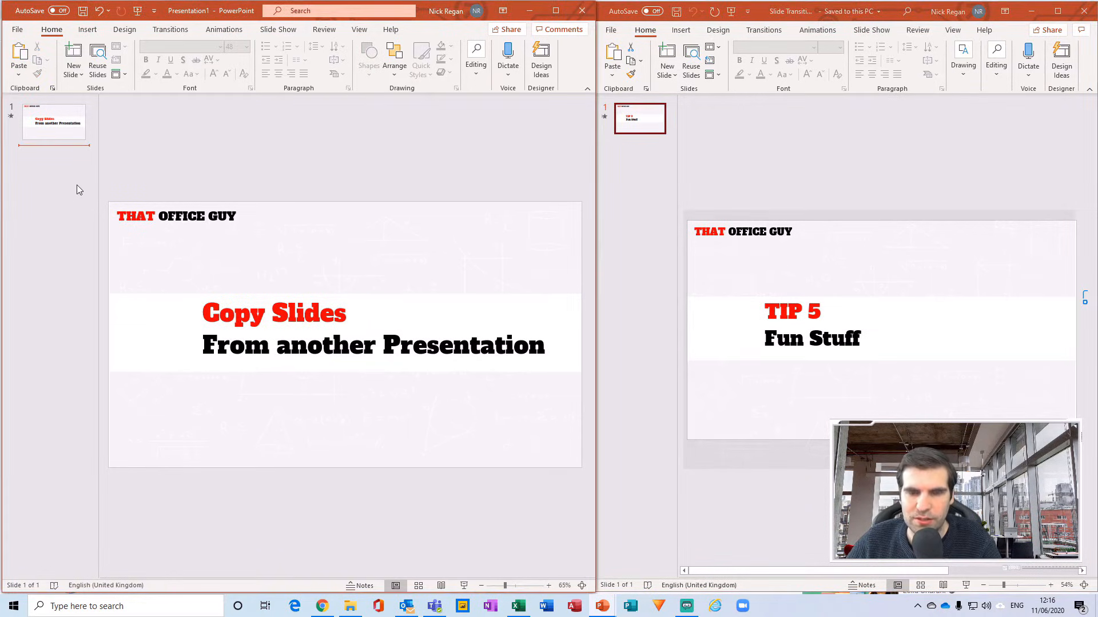
mouse_move(120, 176)
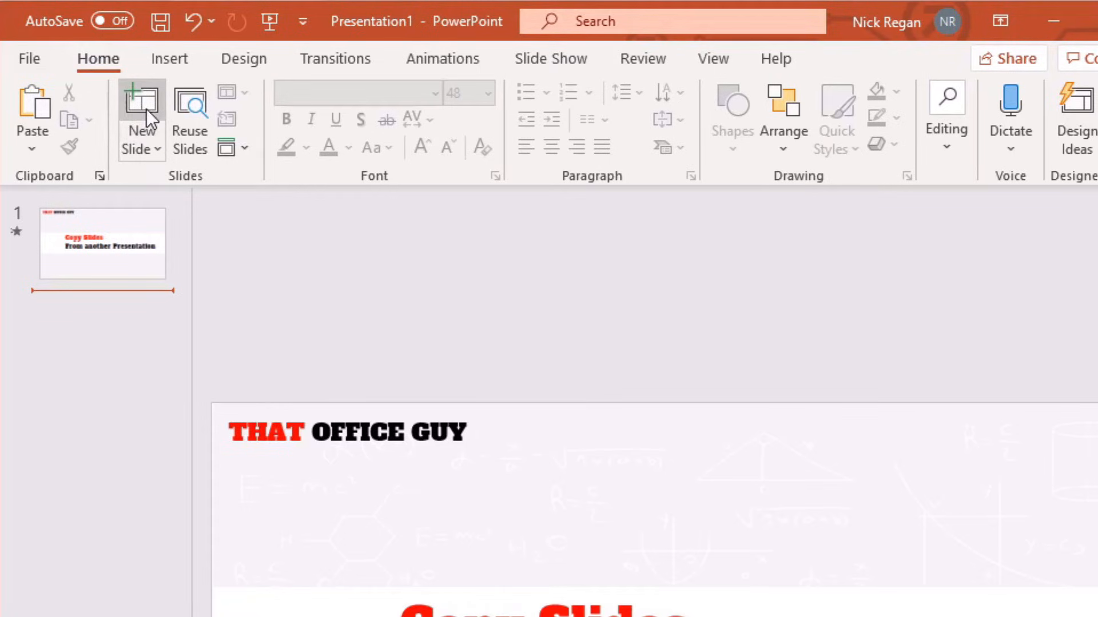
mouse_move(165, 164)
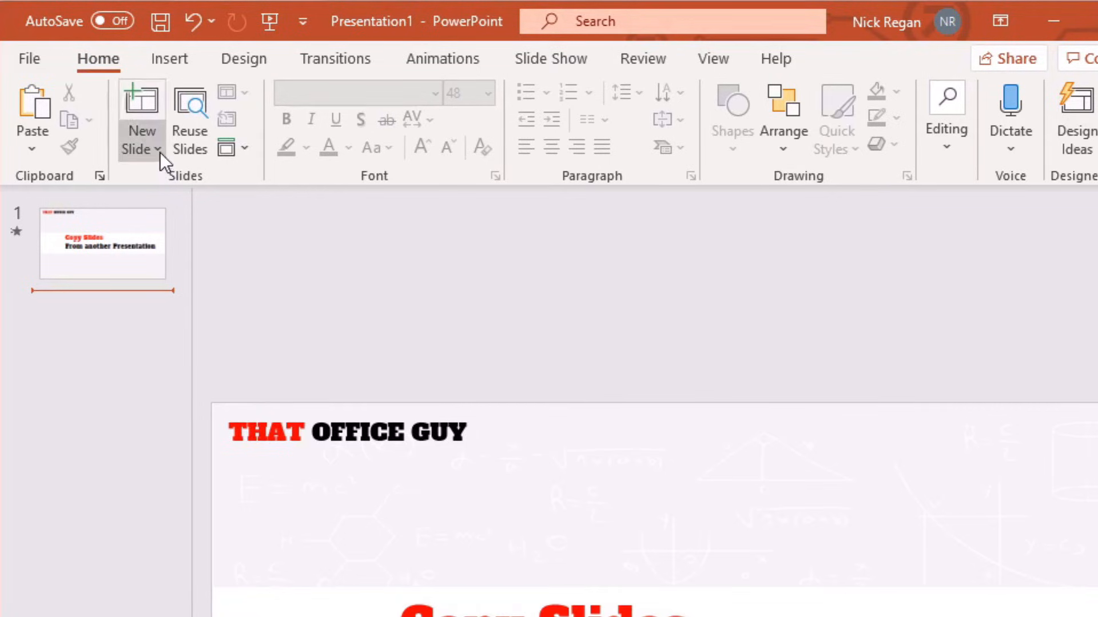
click(141, 148)
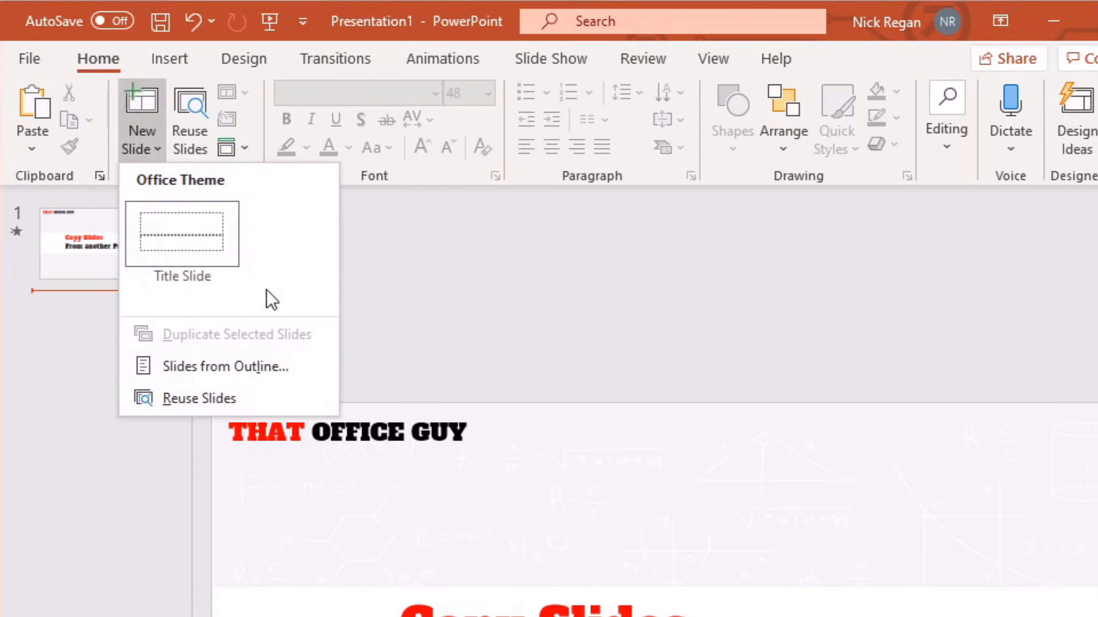
mouse_move(218, 404)
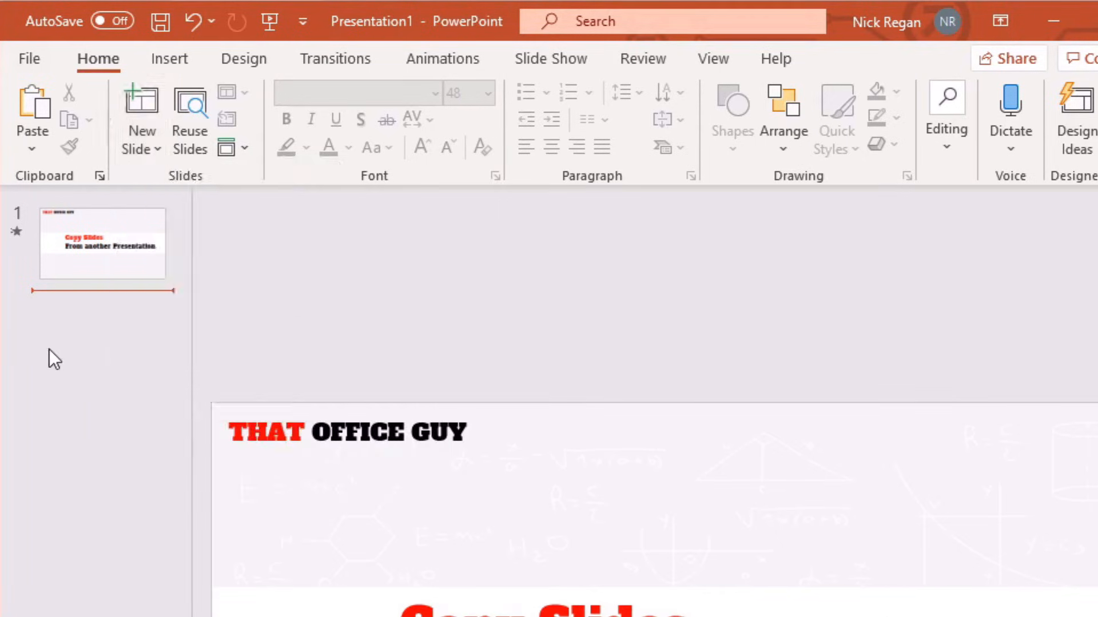
right_click(55, 358)
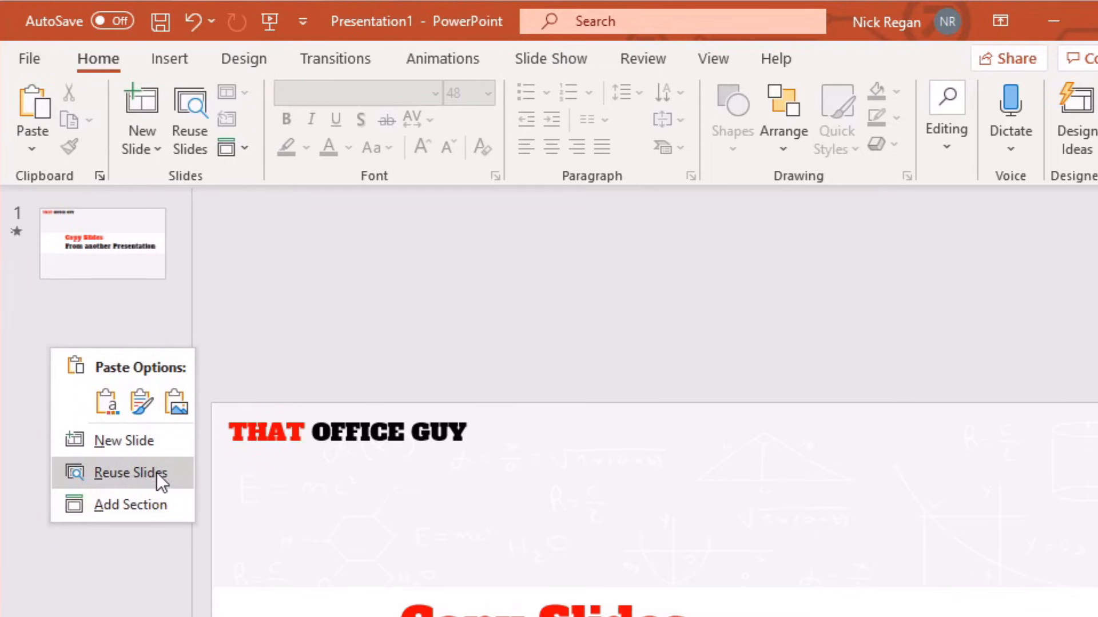
- Insert the TIP 5 slide as slide 2 via Reuse Slides with Use source formatting kept
click(131, 473)
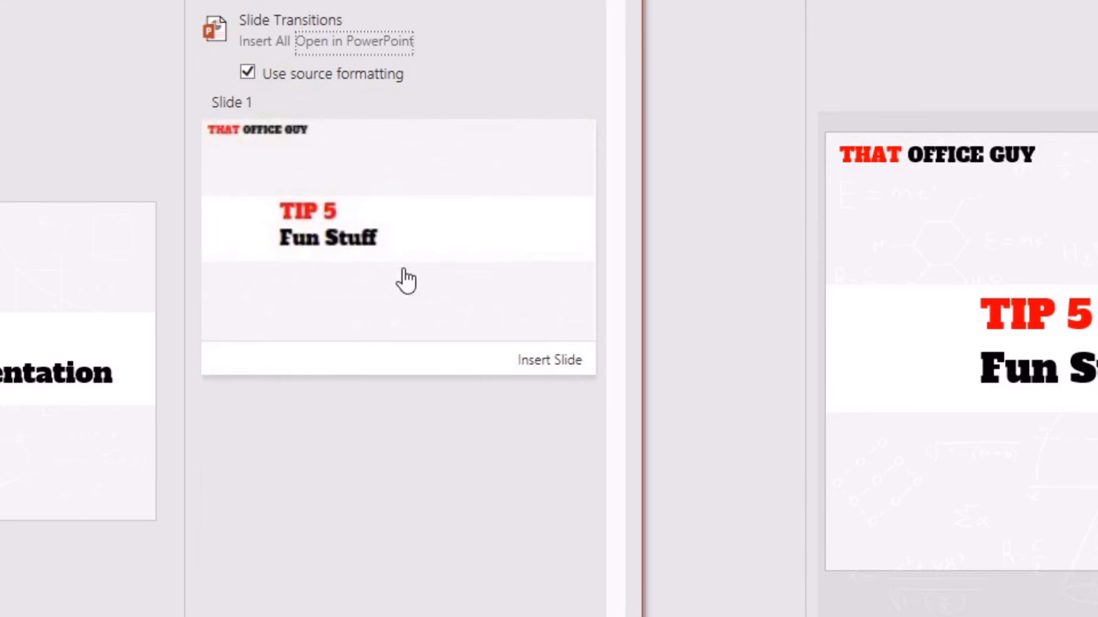
mouse_move(363, 224)
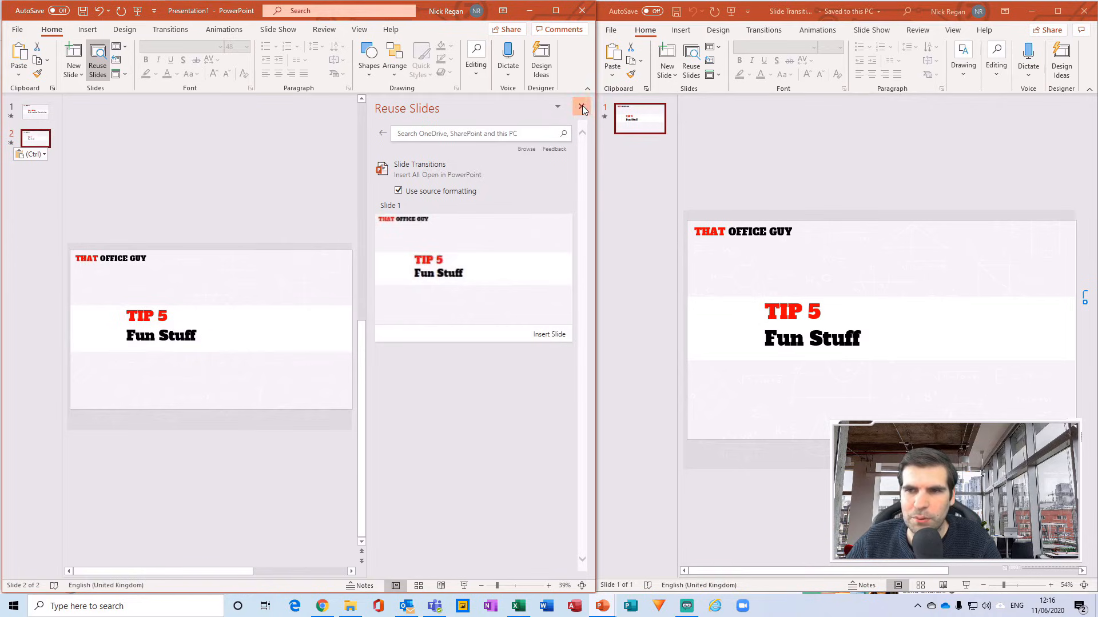
click(581, 106)
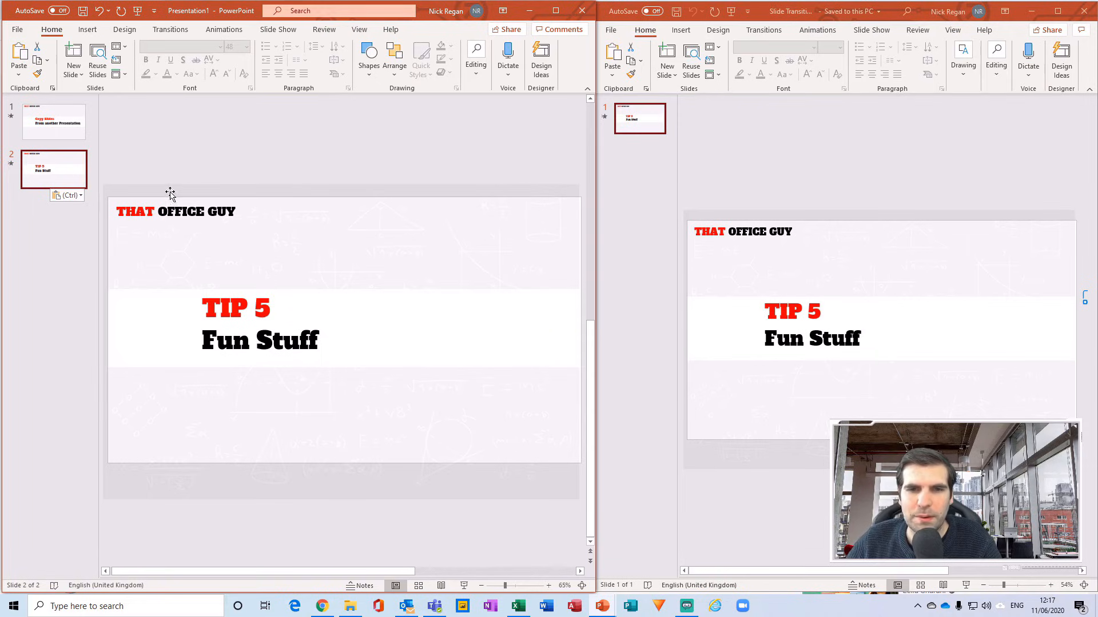
mouse_move(830, 287)
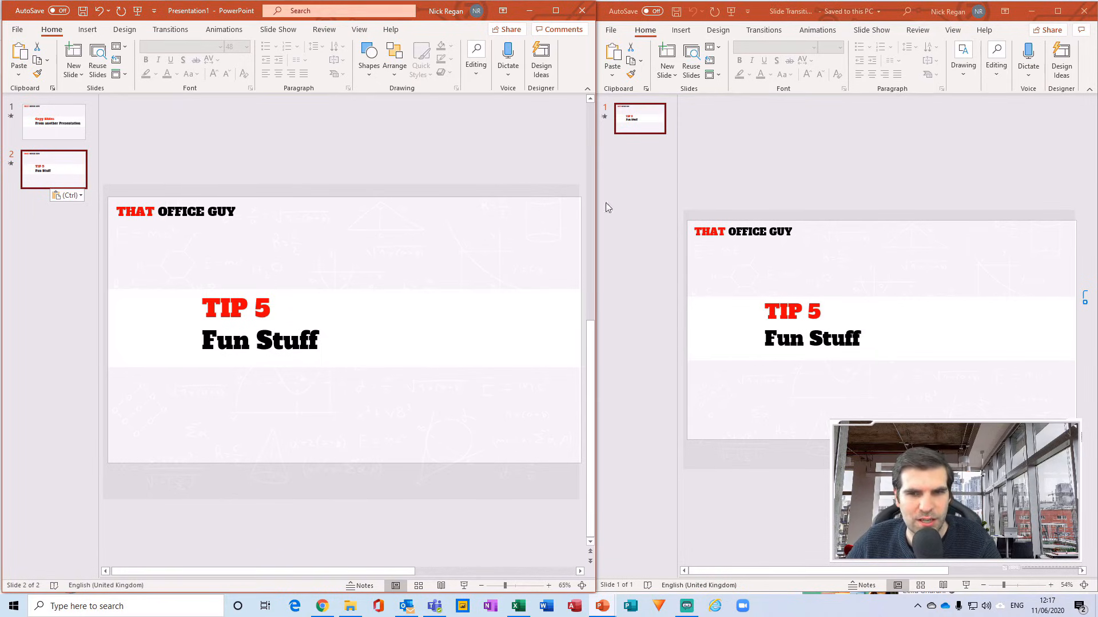
mouse_move(308, 276)
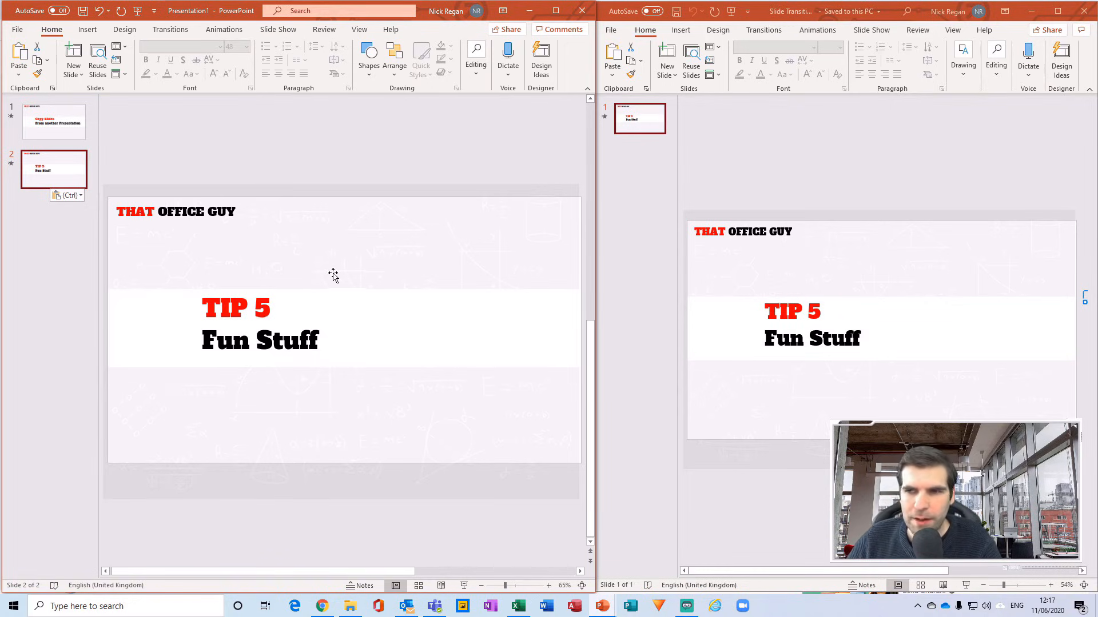
mouse_move(849, 208)
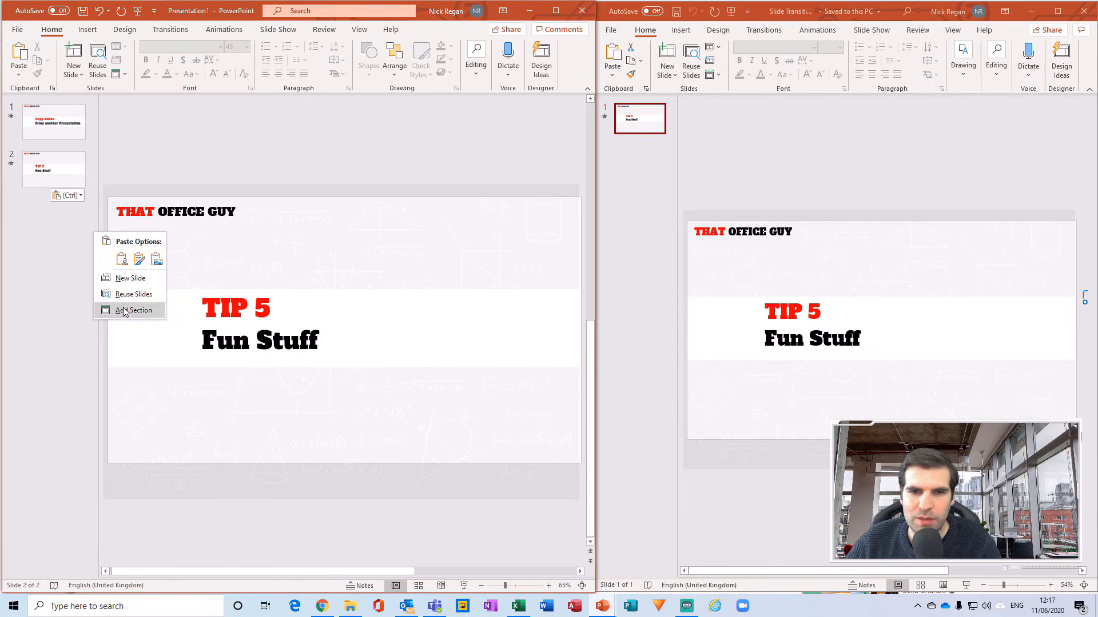
- Bring up the New Slide dropdown choices, including Reuse Slides, once more
click(71, 53)
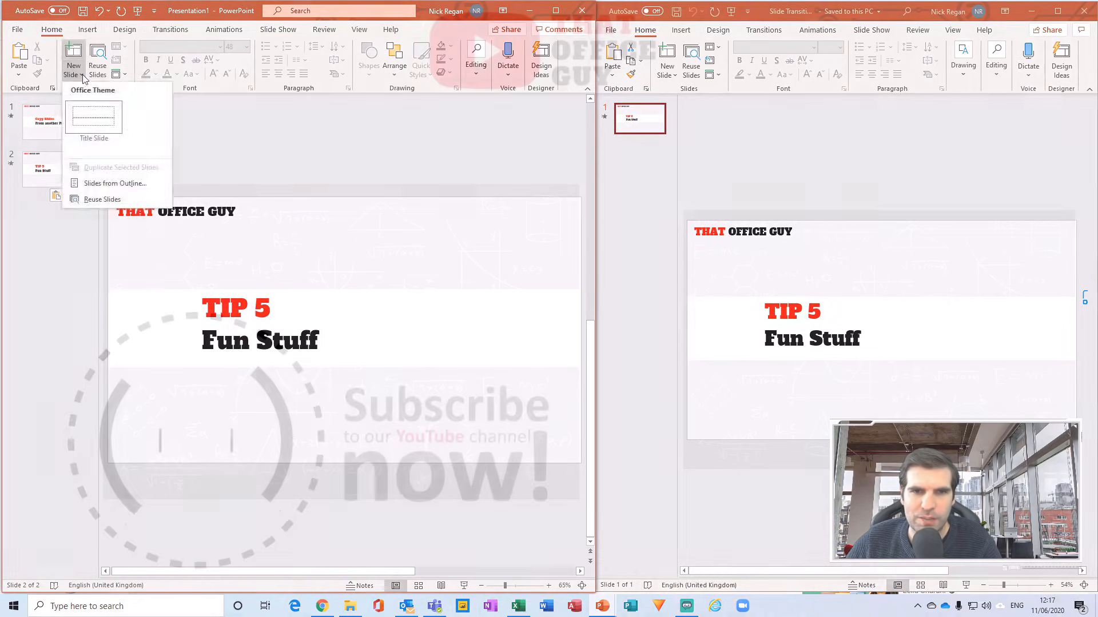